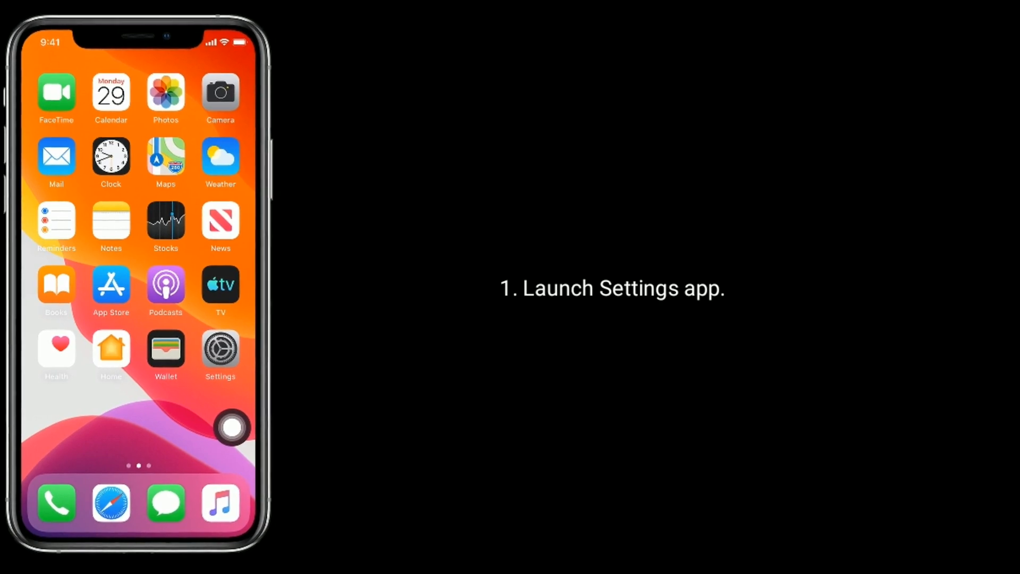
- Go into Settings > Accessibility and confirm the Zoom row under Vision reads Off
{"action": "left_click", "coordinate": [220, 348]}
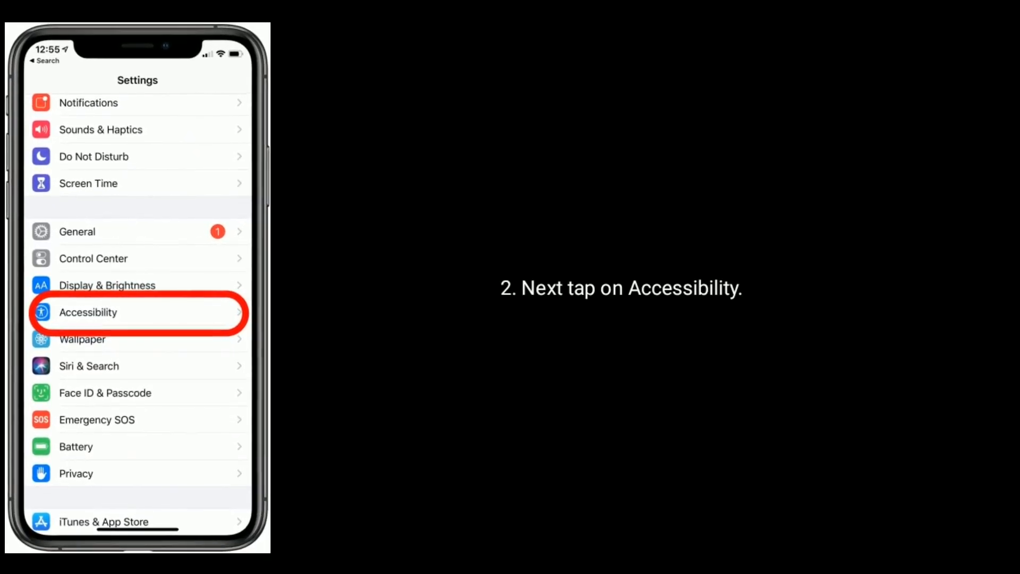
{"action": "left_click", "coordinate": [137, 311]}
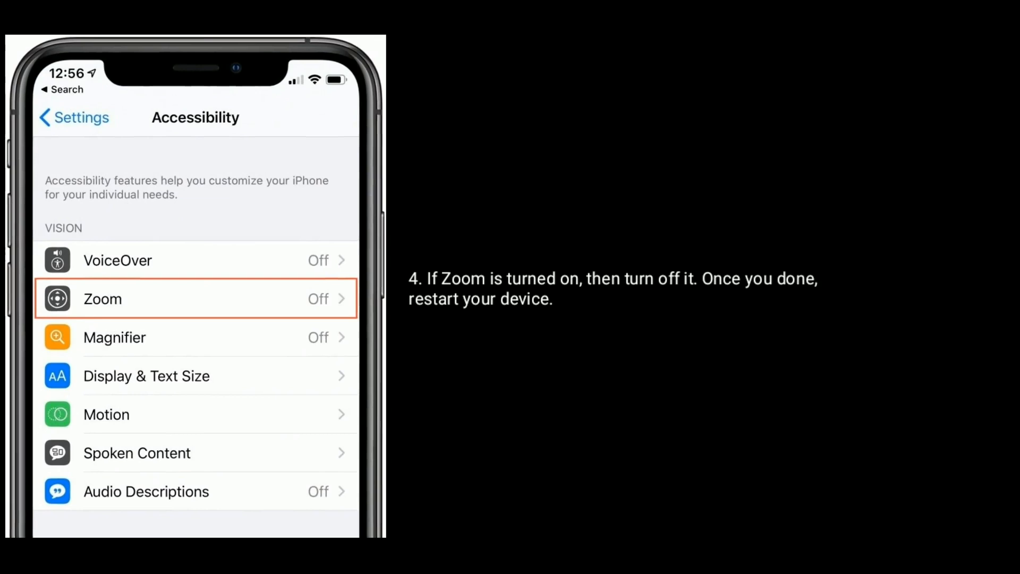
{"action": "left_click", "coordinate": [195, 299]}
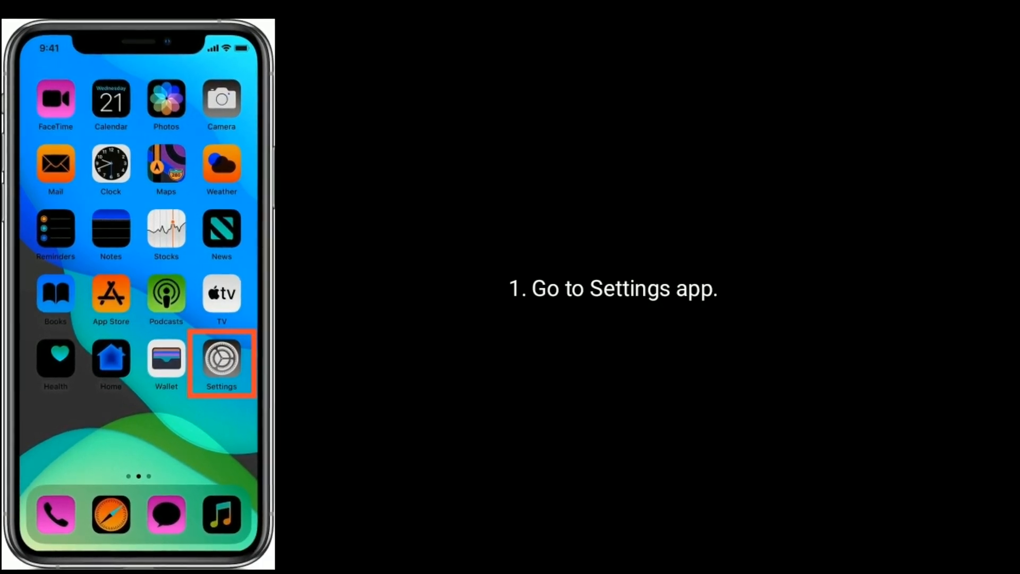
- Go into Settings > General and reach the Reset options at the bottom
{"action": "left_click", "coordinate": [221, 358]}
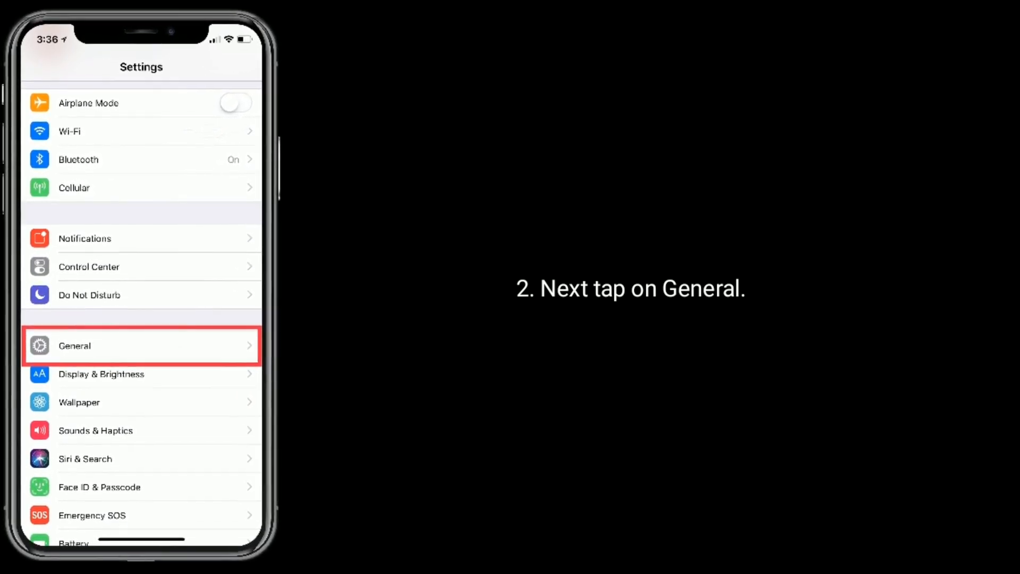
{"action": "left_click", "coordinate": [141, 345]}
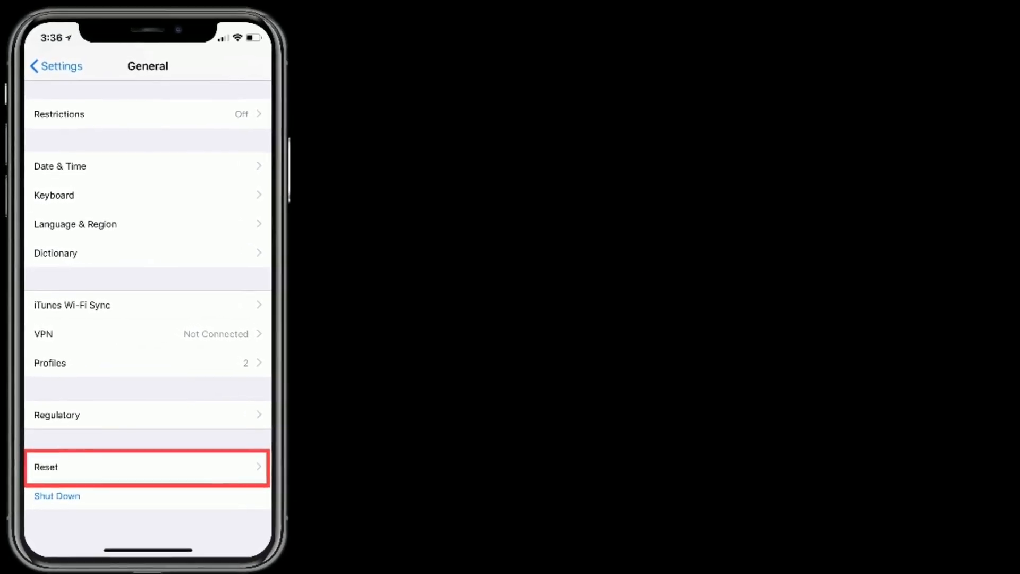
{"action": "left_click", "coordinate": [147, 467]}
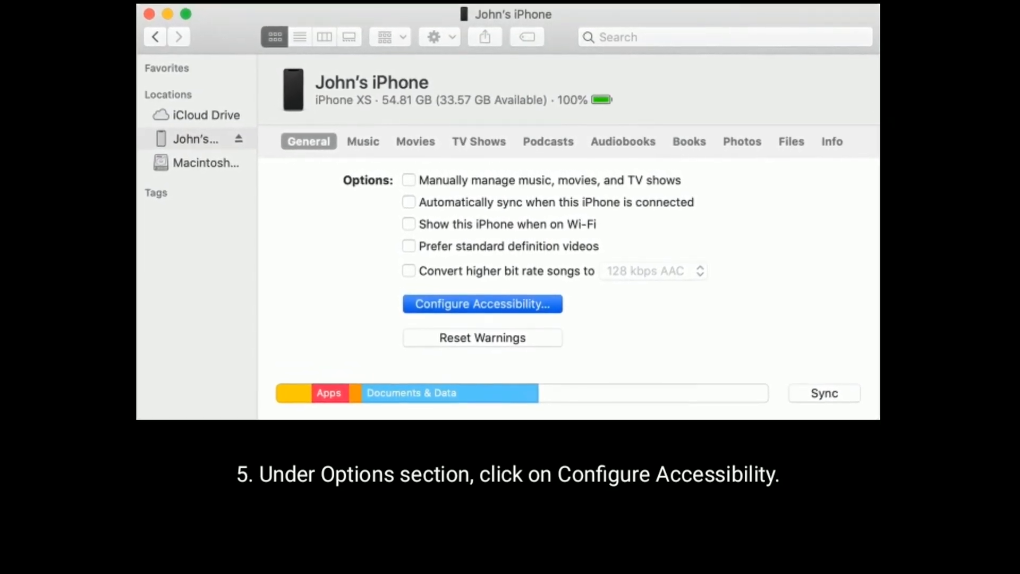
- Choose Configure Accessibility under Options for the connected iPhone in Finder
{"action": "left_click", "coordinate": [482, 303]}
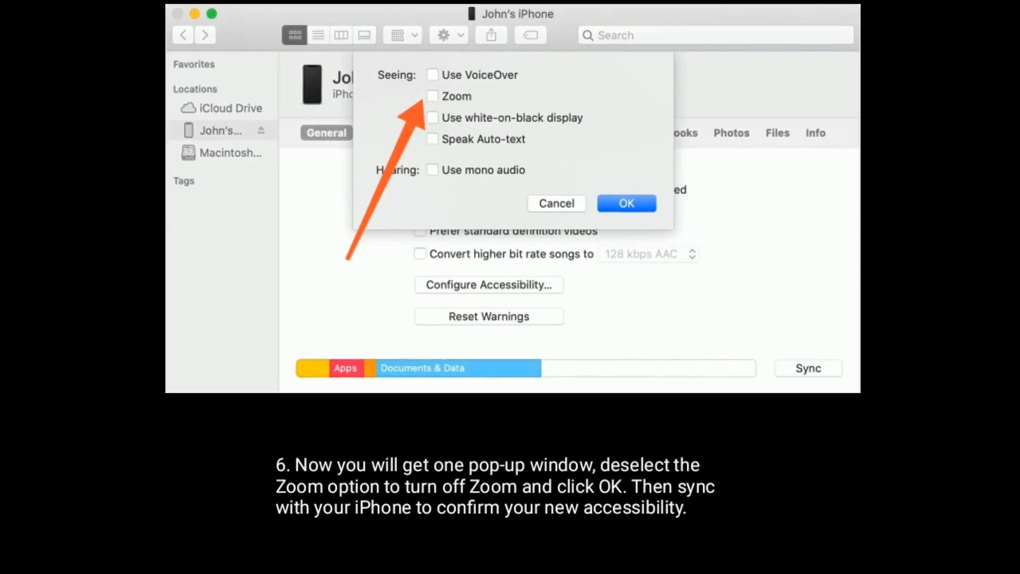